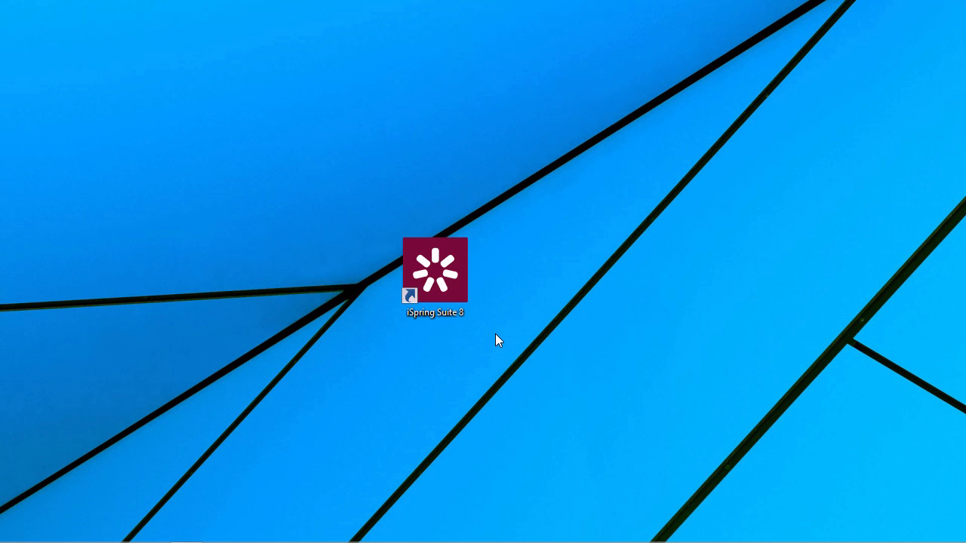
Launch iSpring Suite 8 and open the Solar System Book recent course in PowerPoint.
double_click(435, 269)
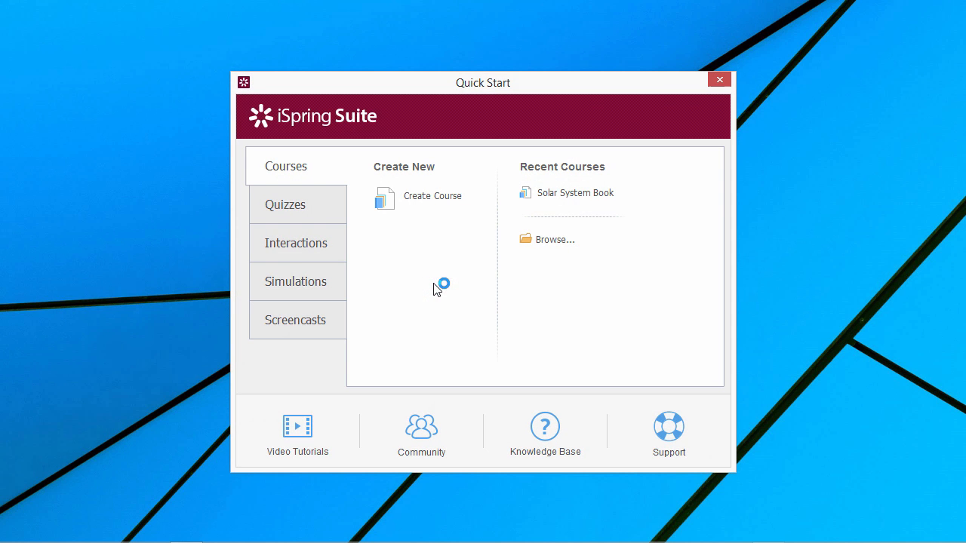
click(296, 243)
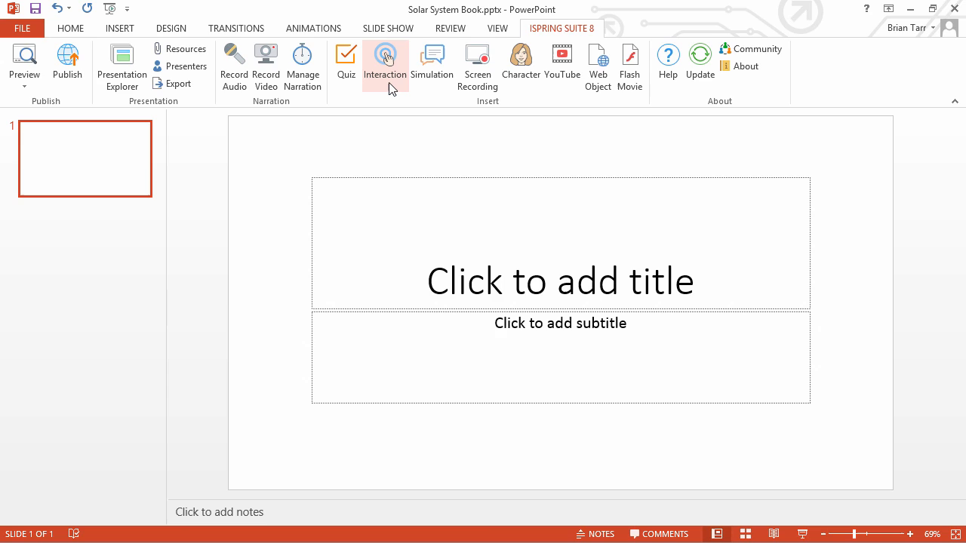
Start a new Interaction from the iSpring Suite 8 ribbon to bring up iSpring Visuals.
click(385, 54)
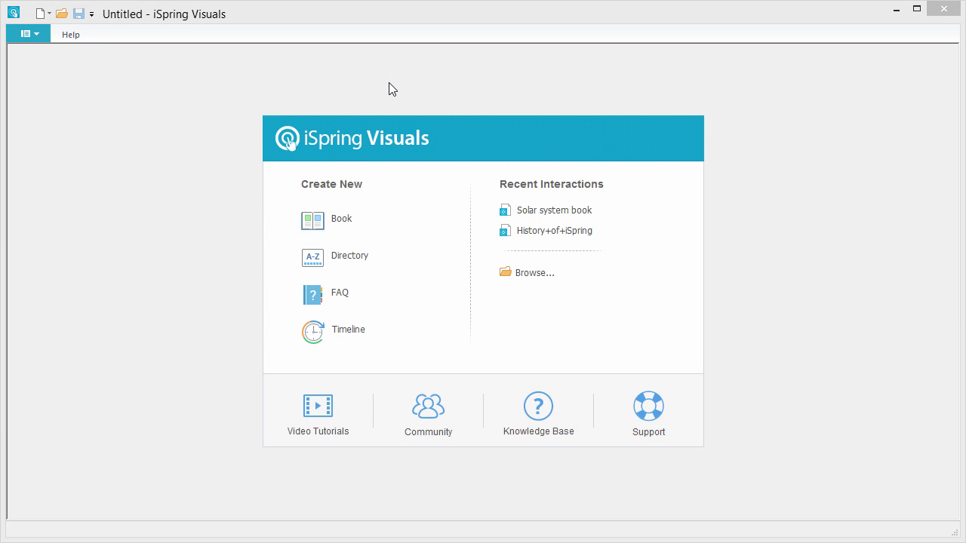
mouse_move(341, 230)
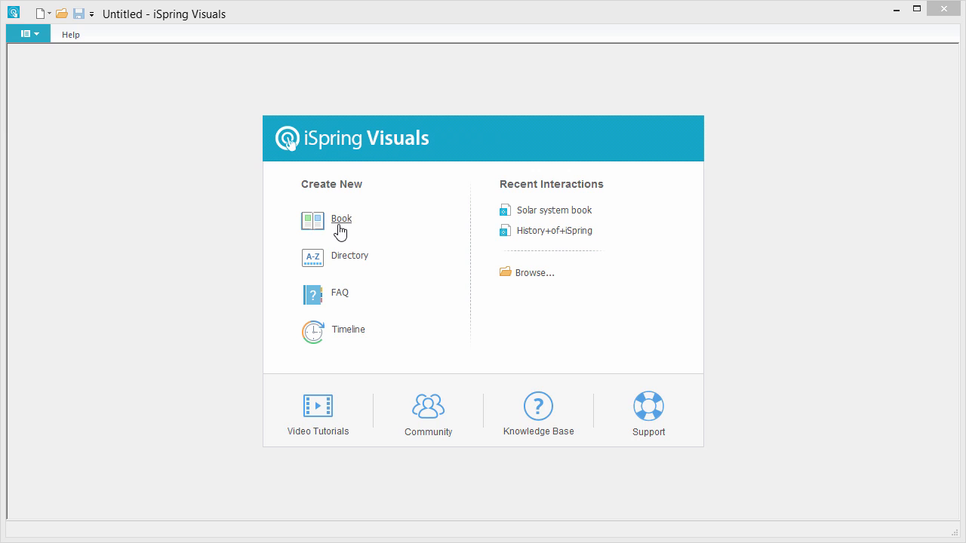
mouse_move(340, 306)
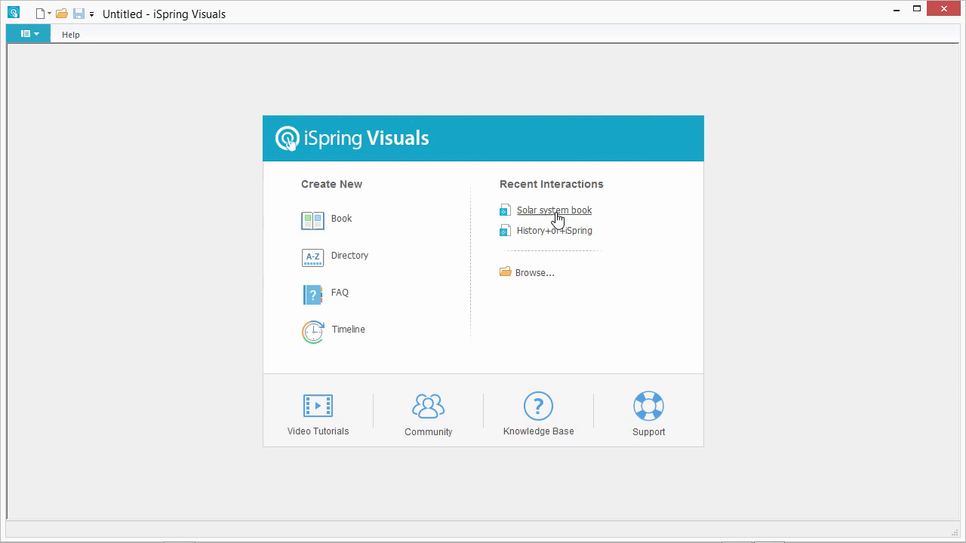
Open the Solar system book interaction and insert the cover.jpg space image on the first page.
click(552, 210)
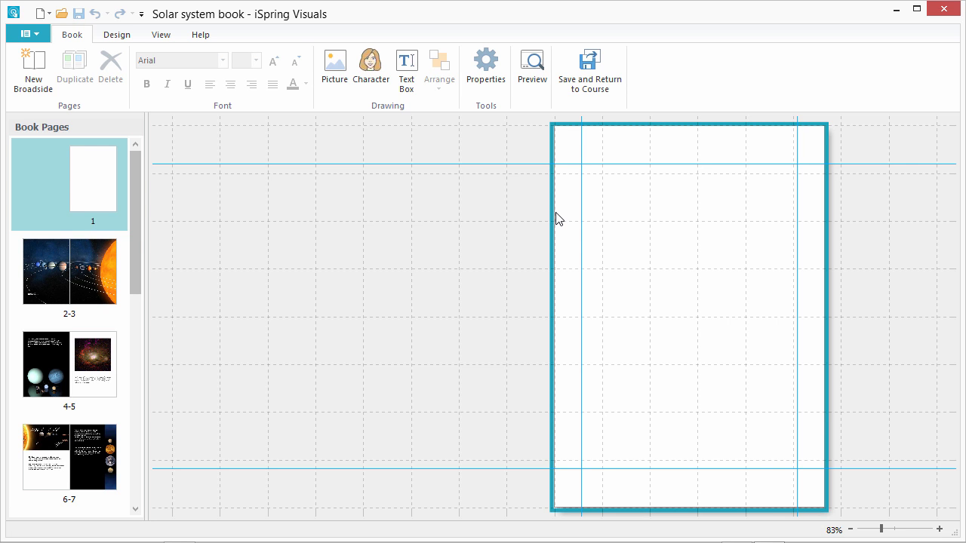
mouse_move(127, 46)
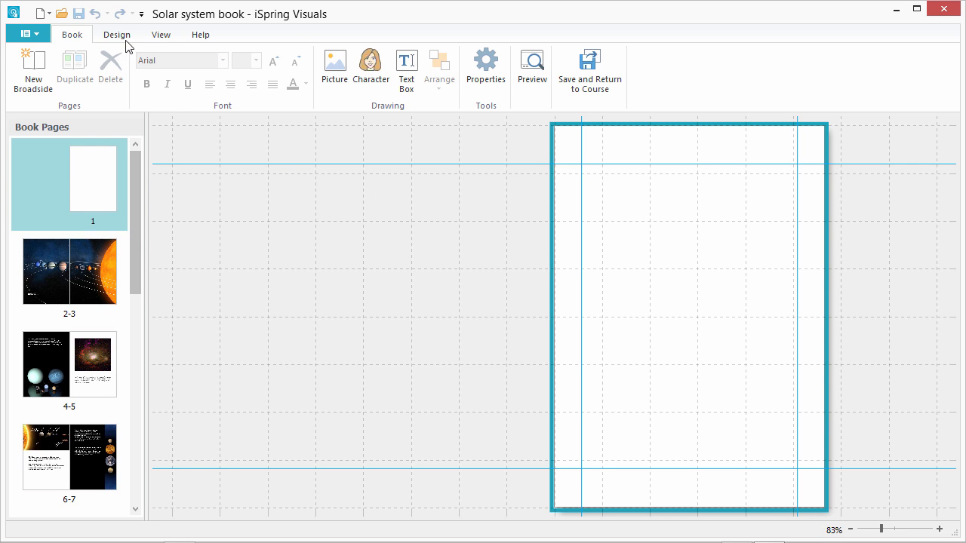
click(116, 34)
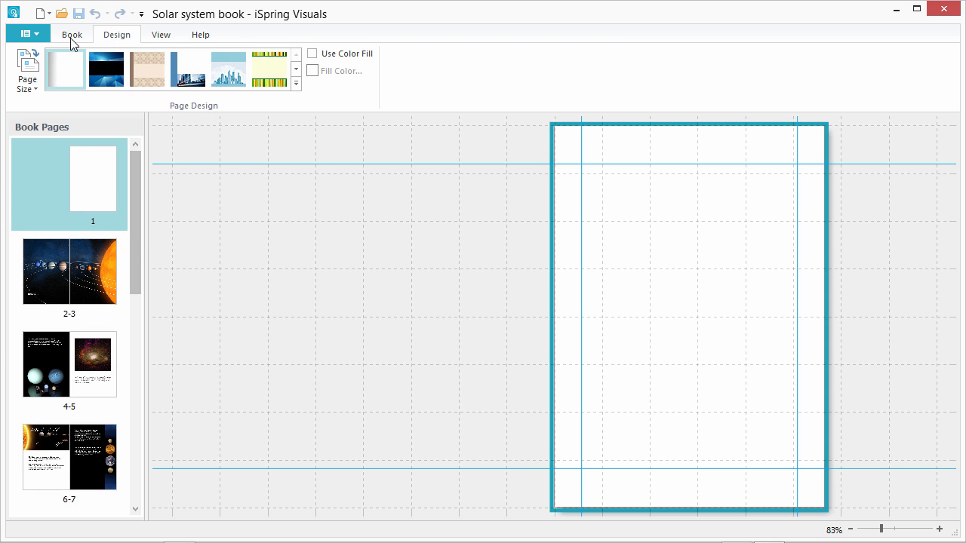
click(71, 33)
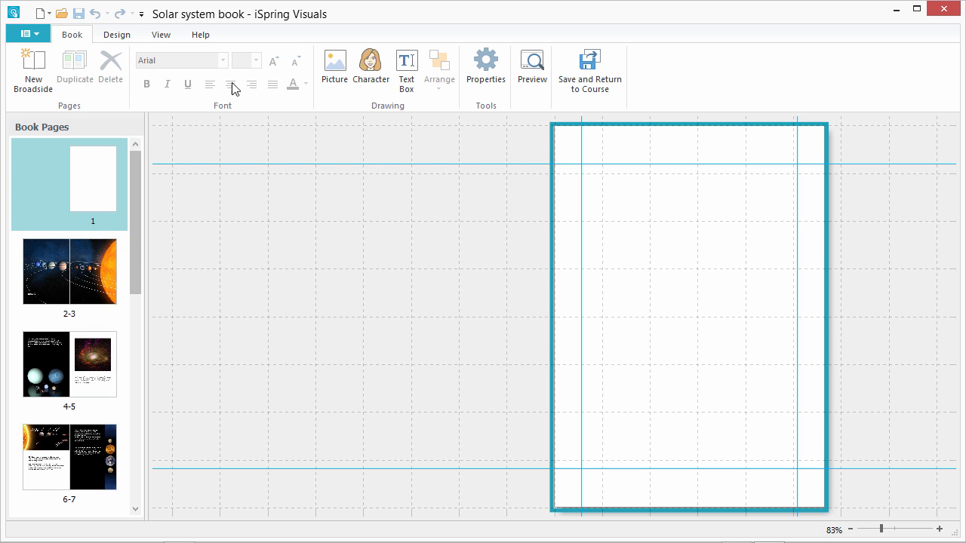
click(332, 67)
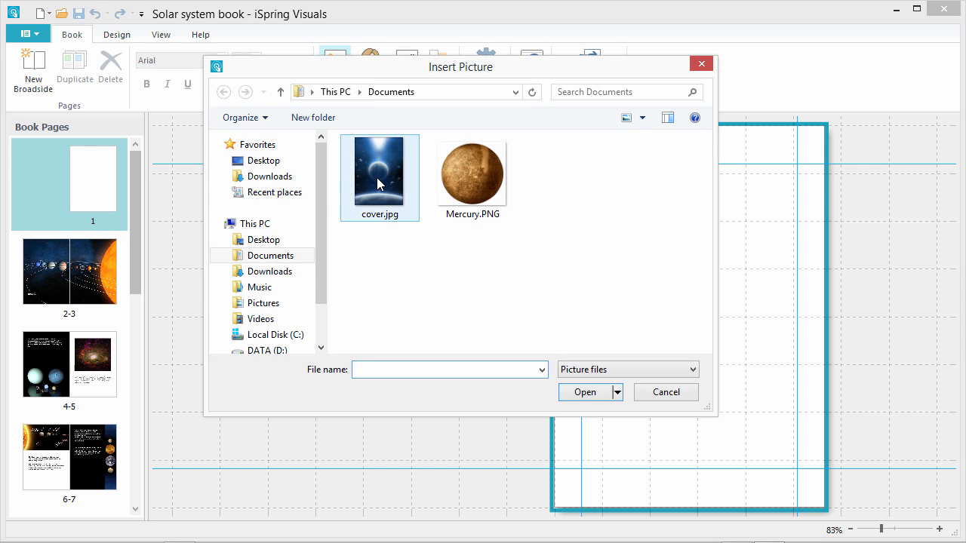
double_click(380, 173)
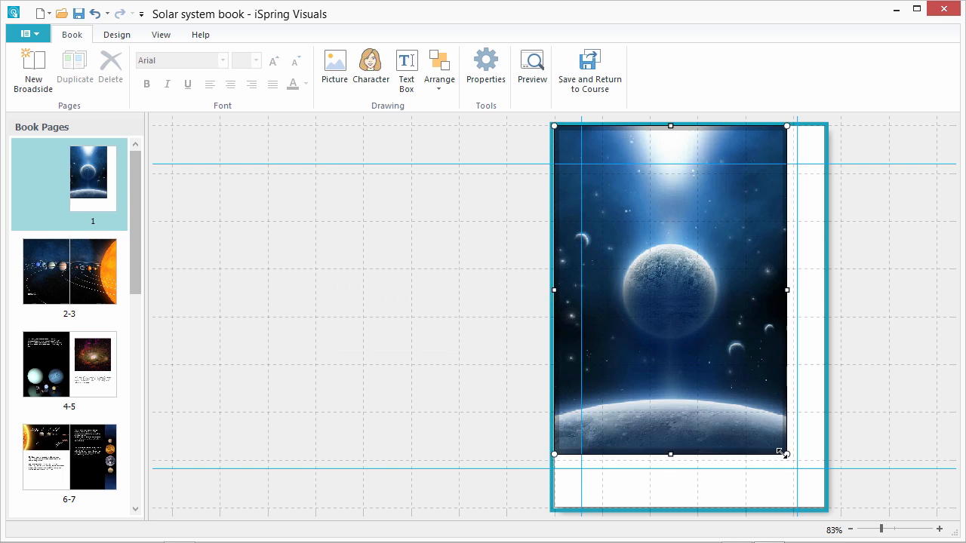
Stretch the space cover image so it fills the first page.
drag(785, 453, 824, 507)
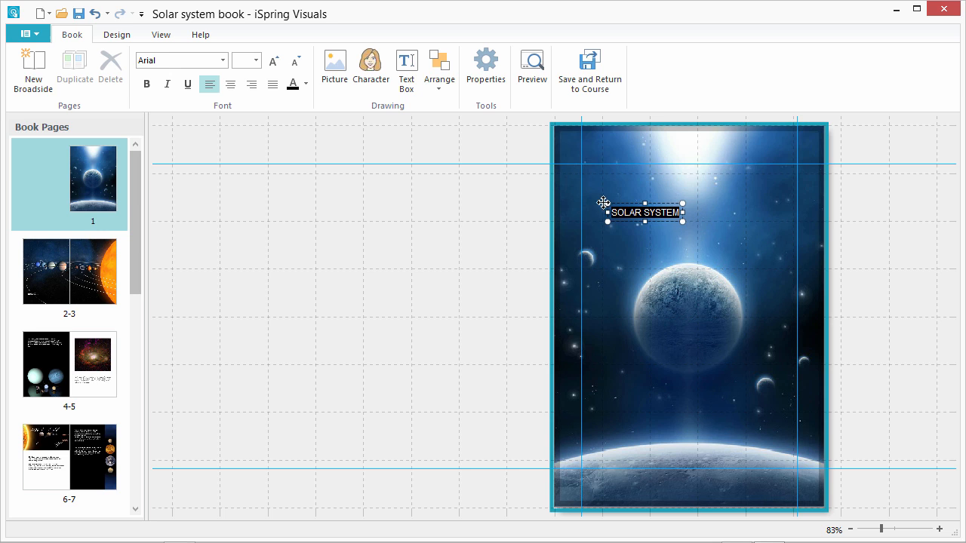
mouse_move(293, 103)
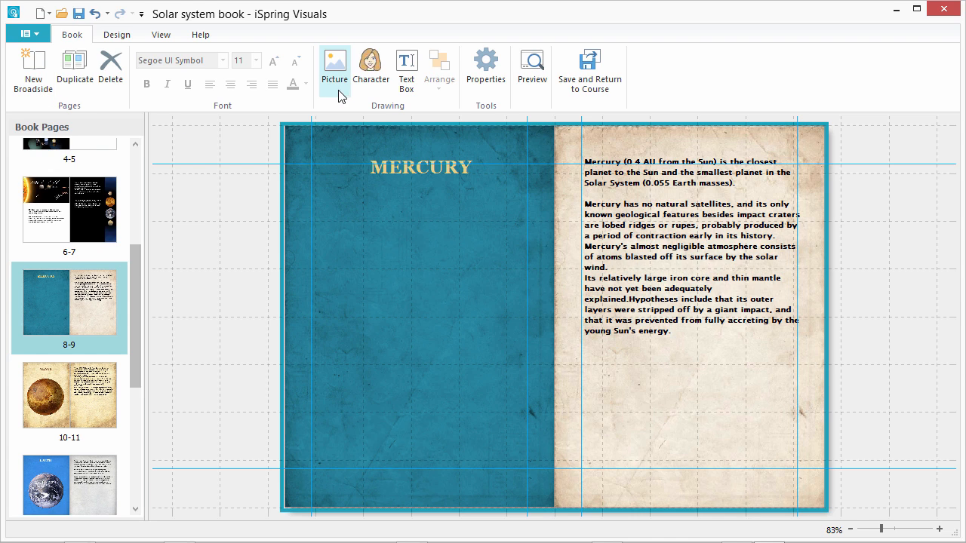
mouse_move(406, 68)
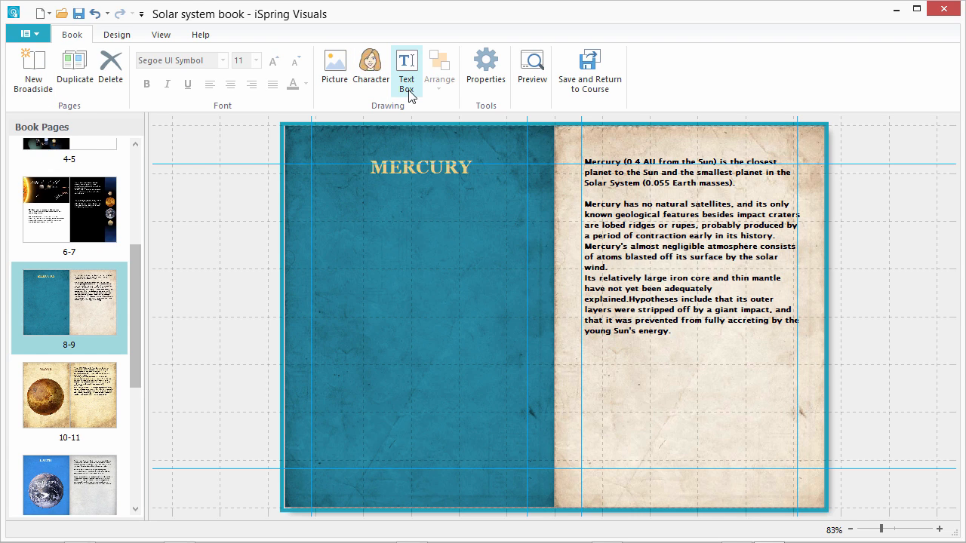
mouse_move(380, 98)
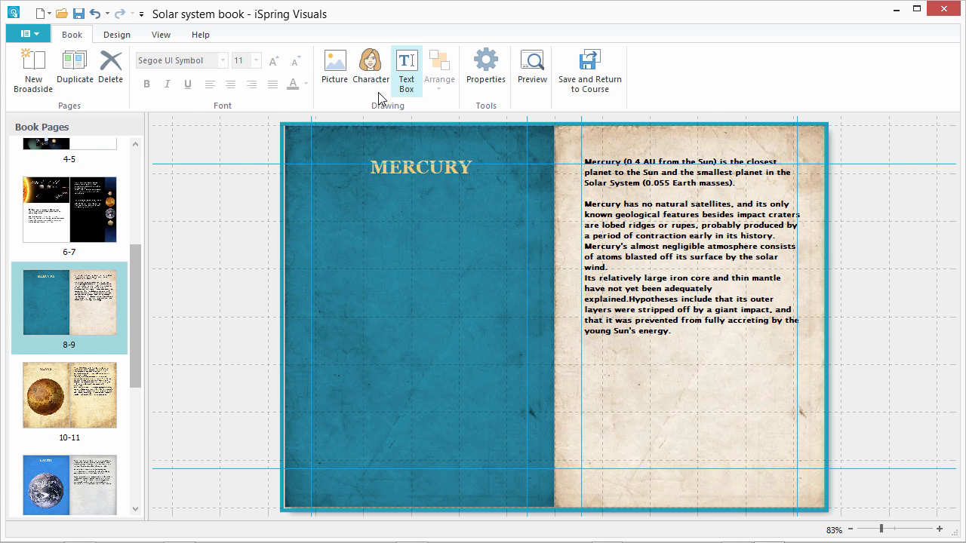
Insert the Mercury.PNG planet picture on the broadside's left page and start choosing a page fill colour.
click(332, 66)
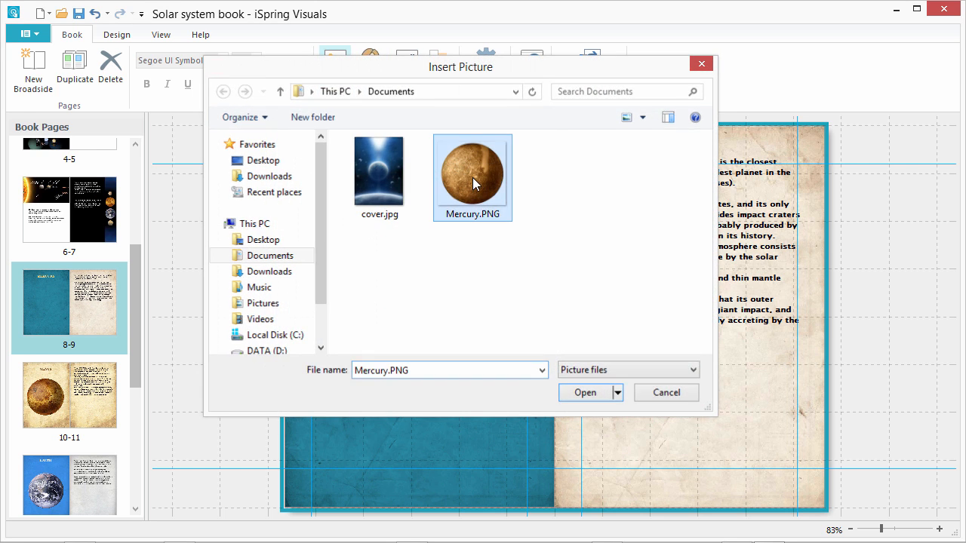
click(586, 392)
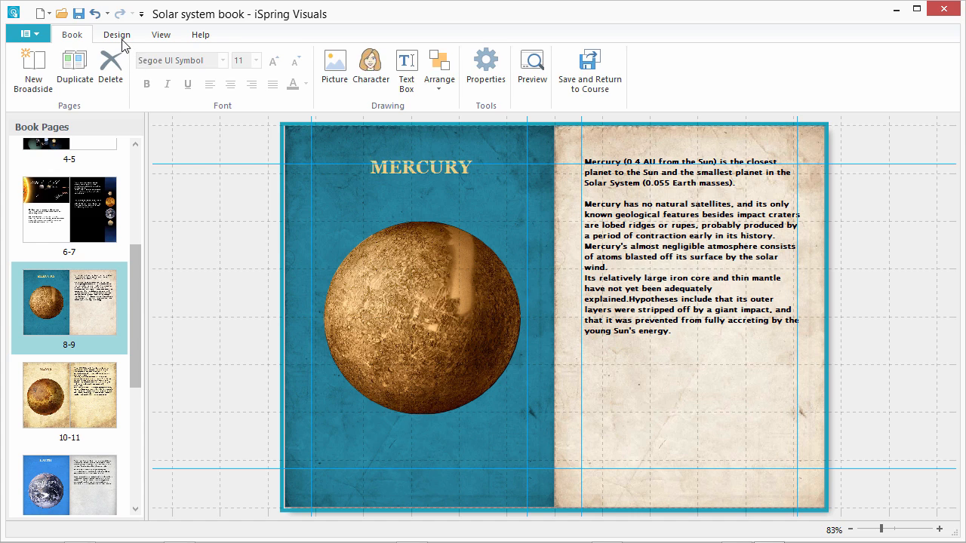
click(116, 35)
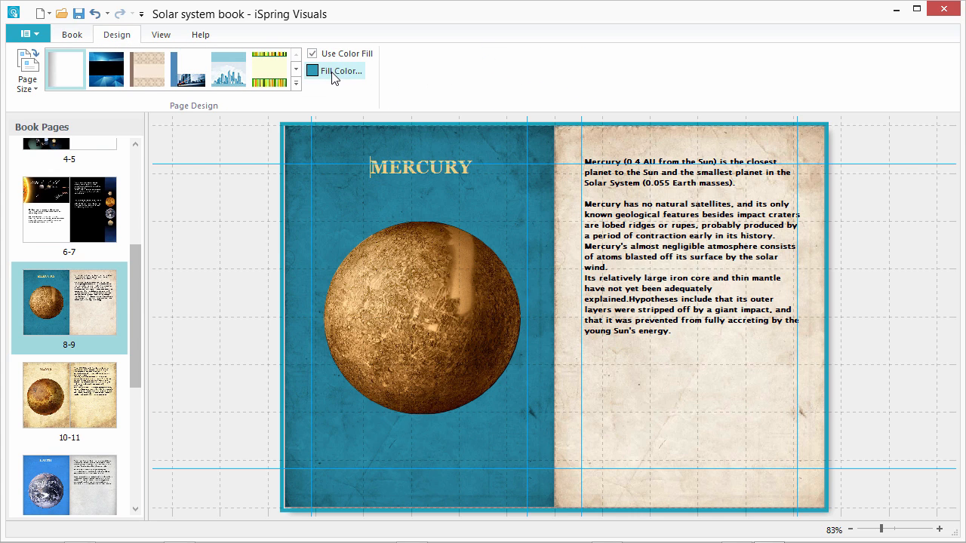
click(82, 33)
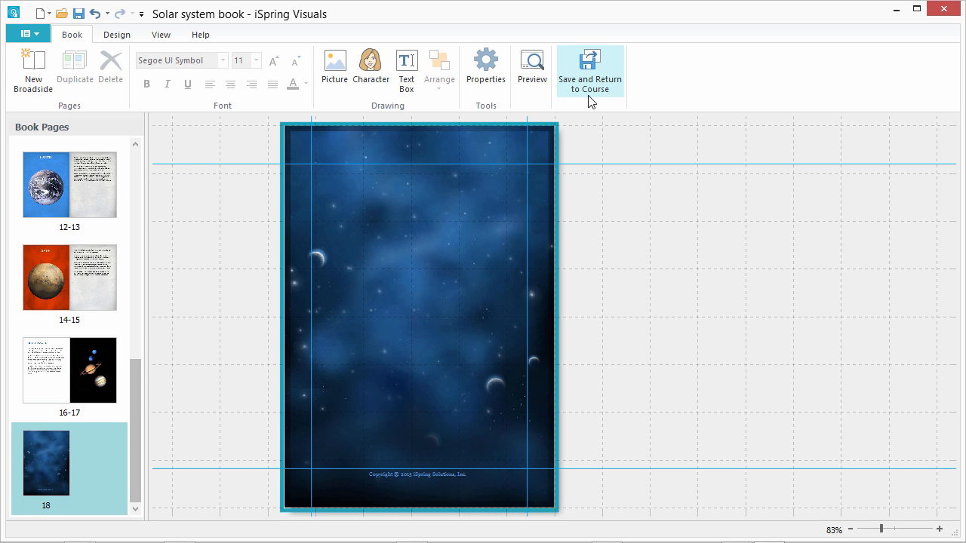
mouse_move(208, 136)
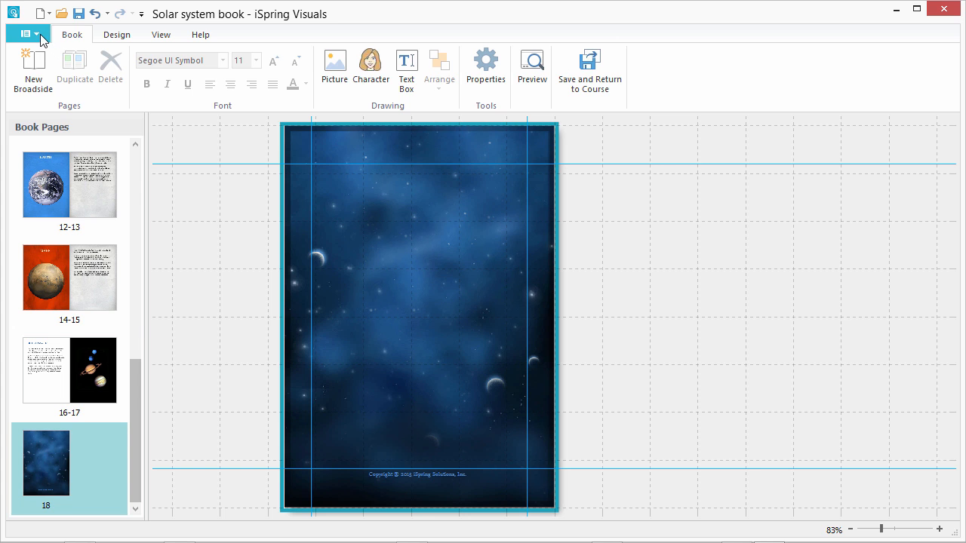
Publish the book and open its preview showing the SOLAR SYSTEM cover as page 1 of 18.
click(22, 34)
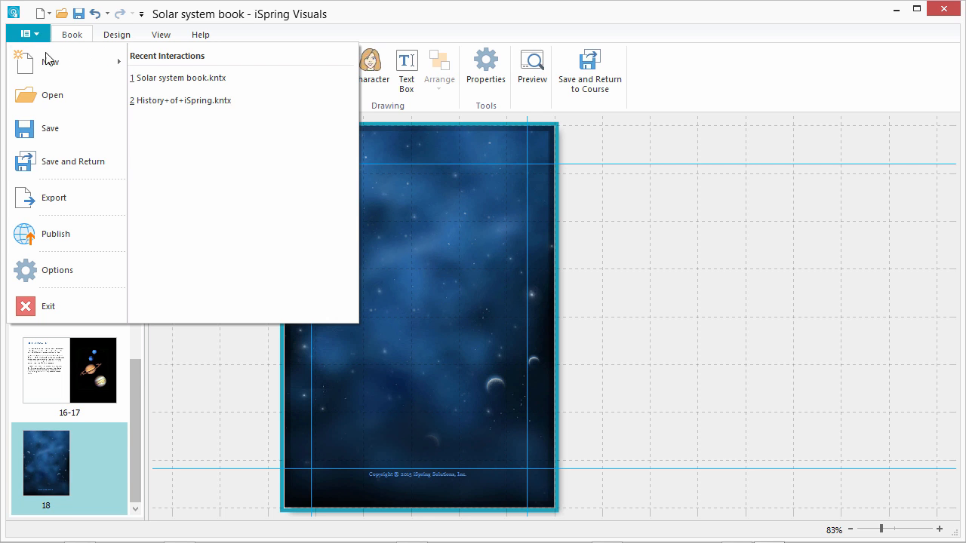
click(531, 61)
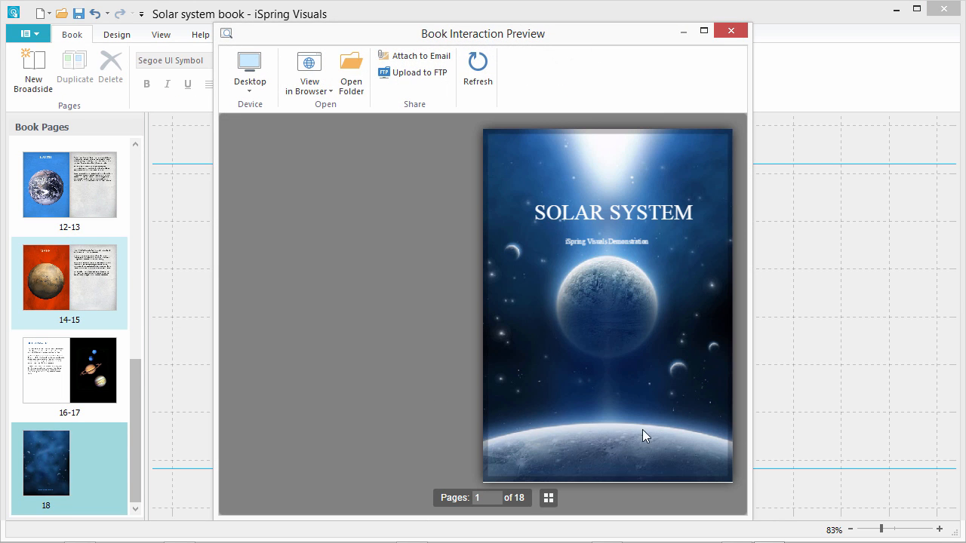